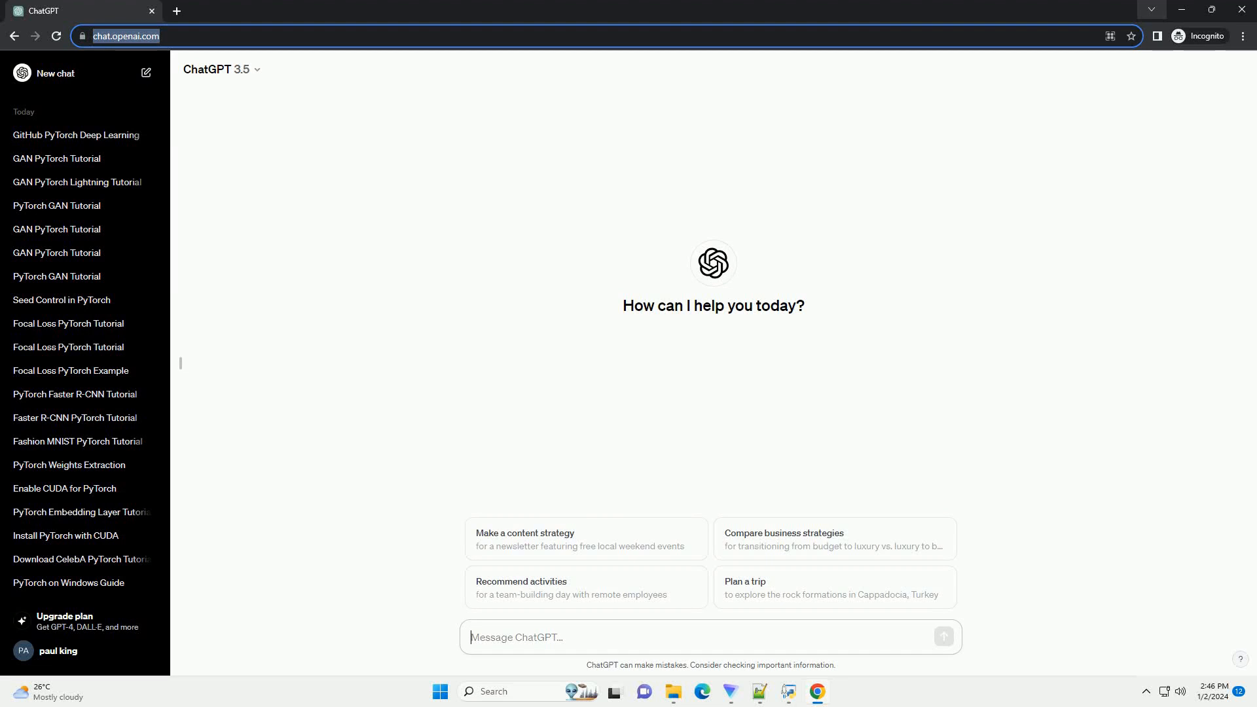
- Send a request for a global mean pooling tutorial in PyTorch Geometric with a code example
left_click(943, 636)
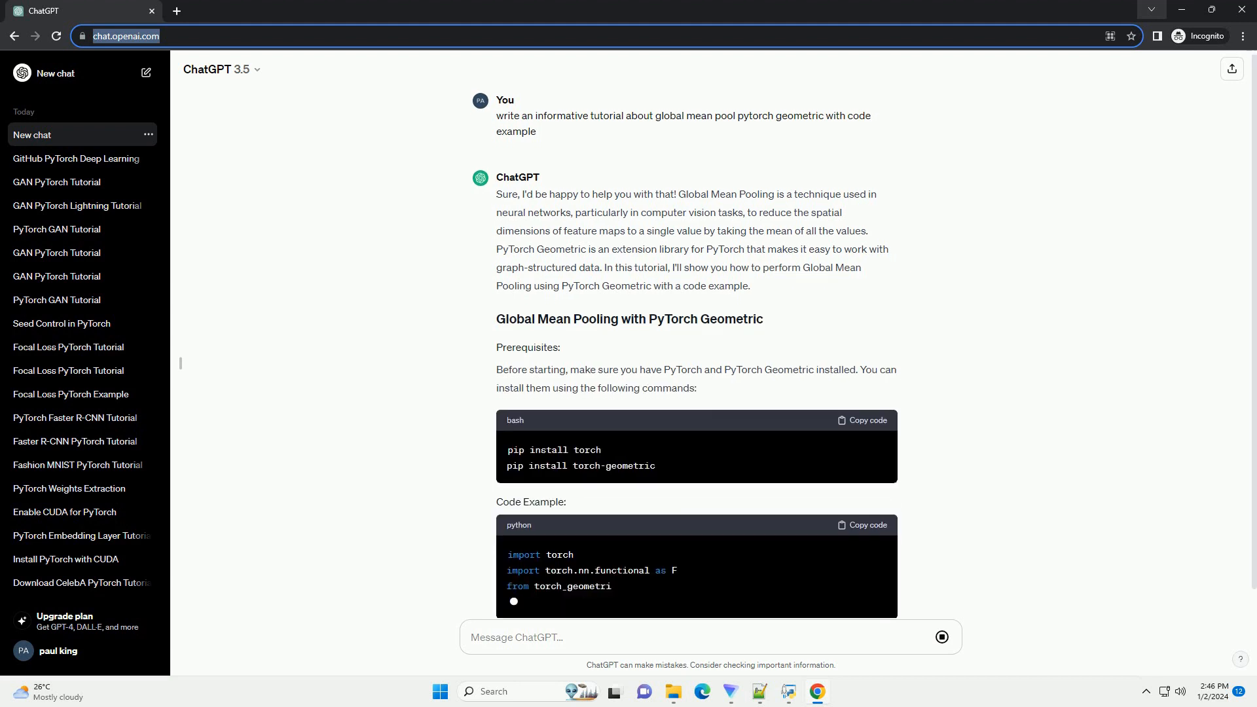
- Follow the streaming Python example through the GNN model definition and forward pass
scroll("down", 3)
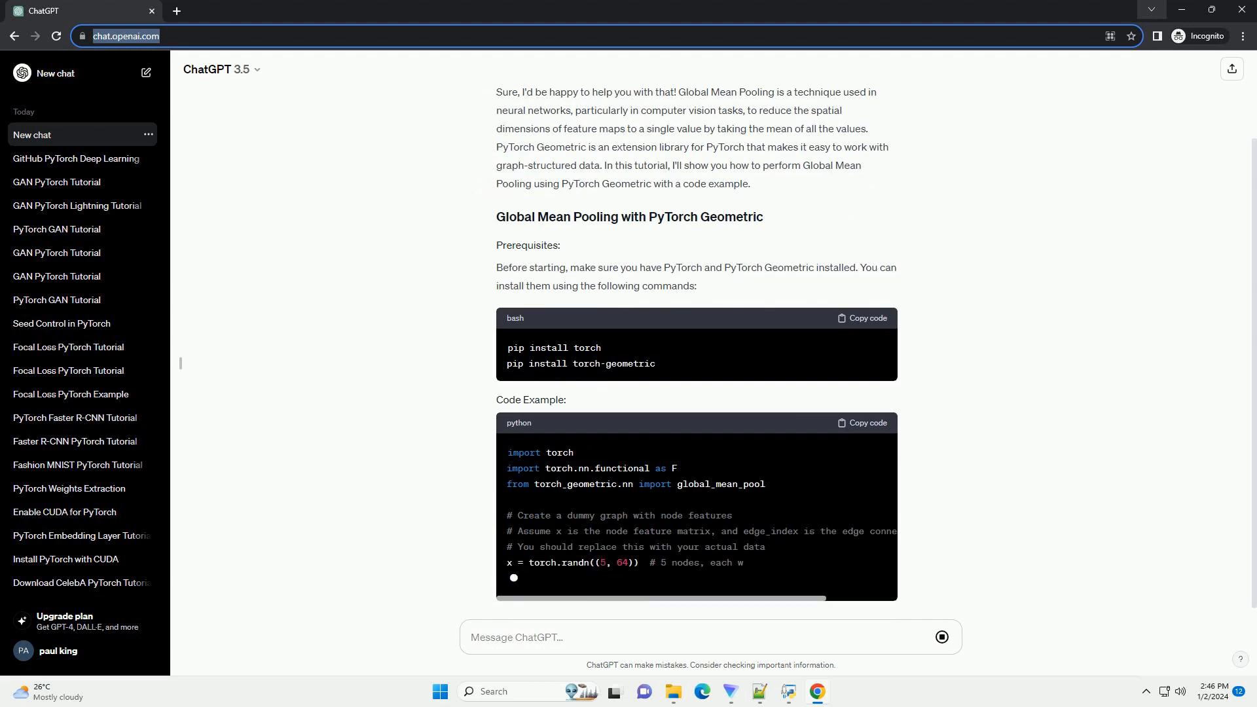
scroll("down", 3)
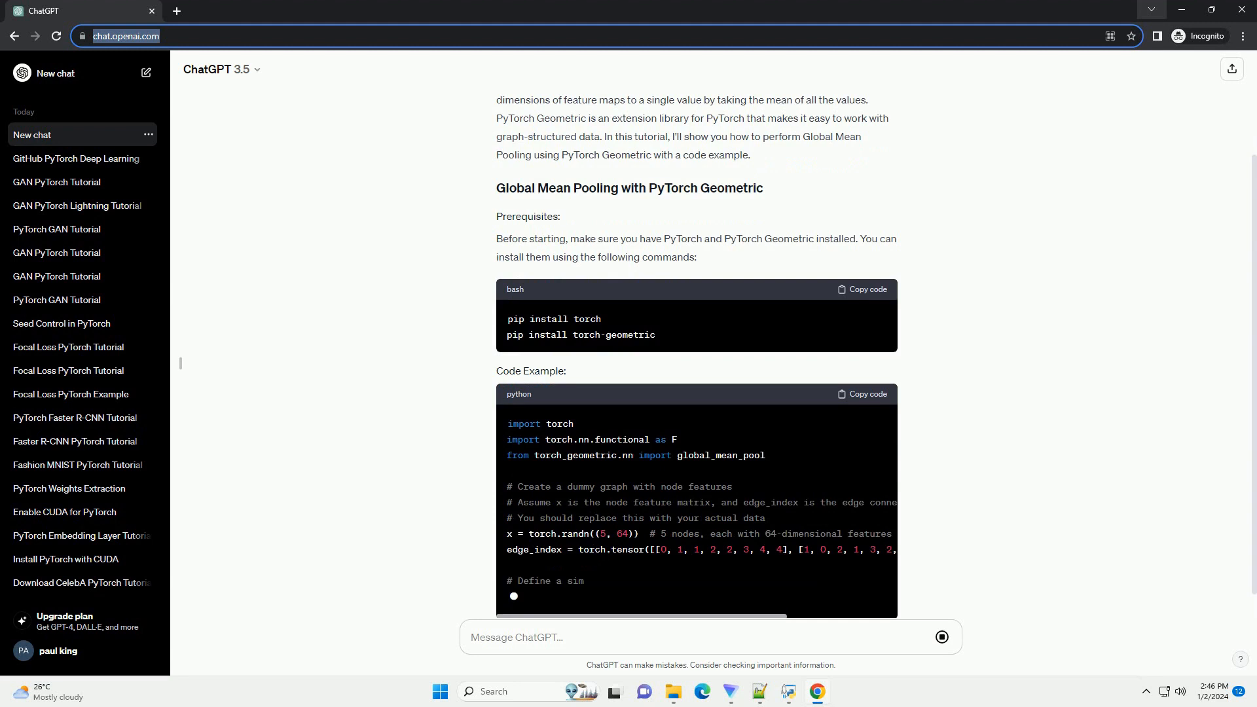
scroll("down", 3)
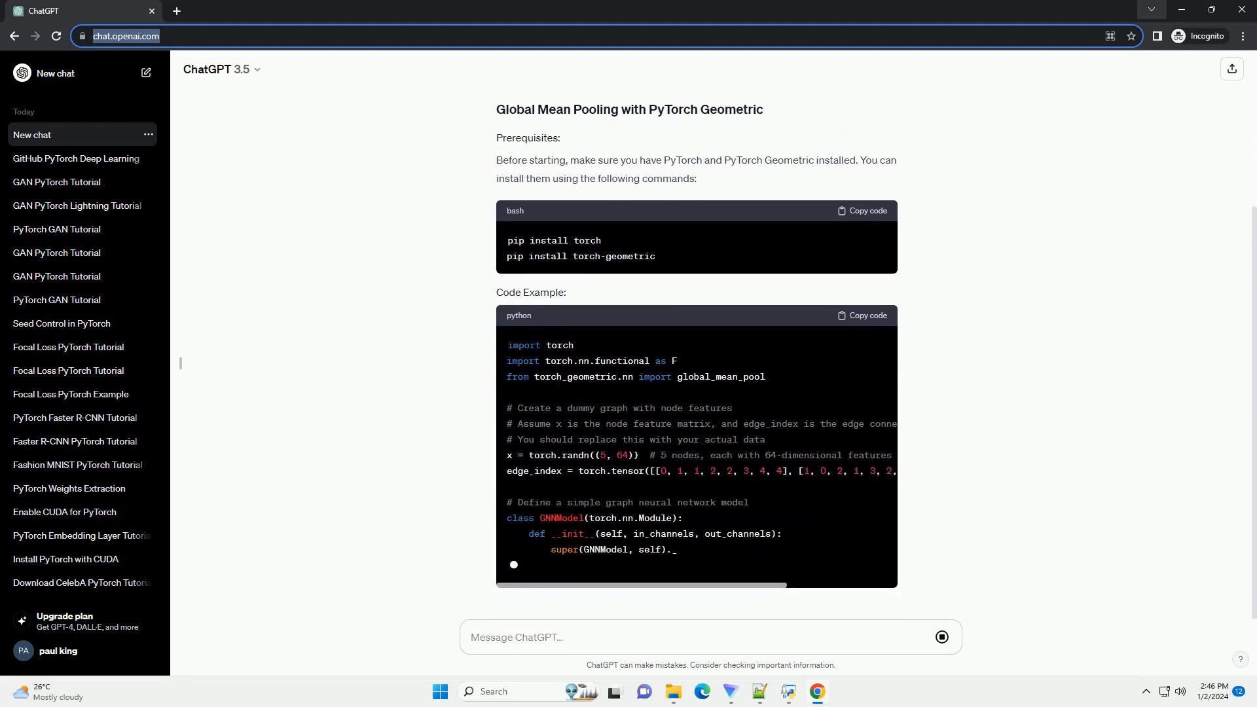
scroll("up", 3)
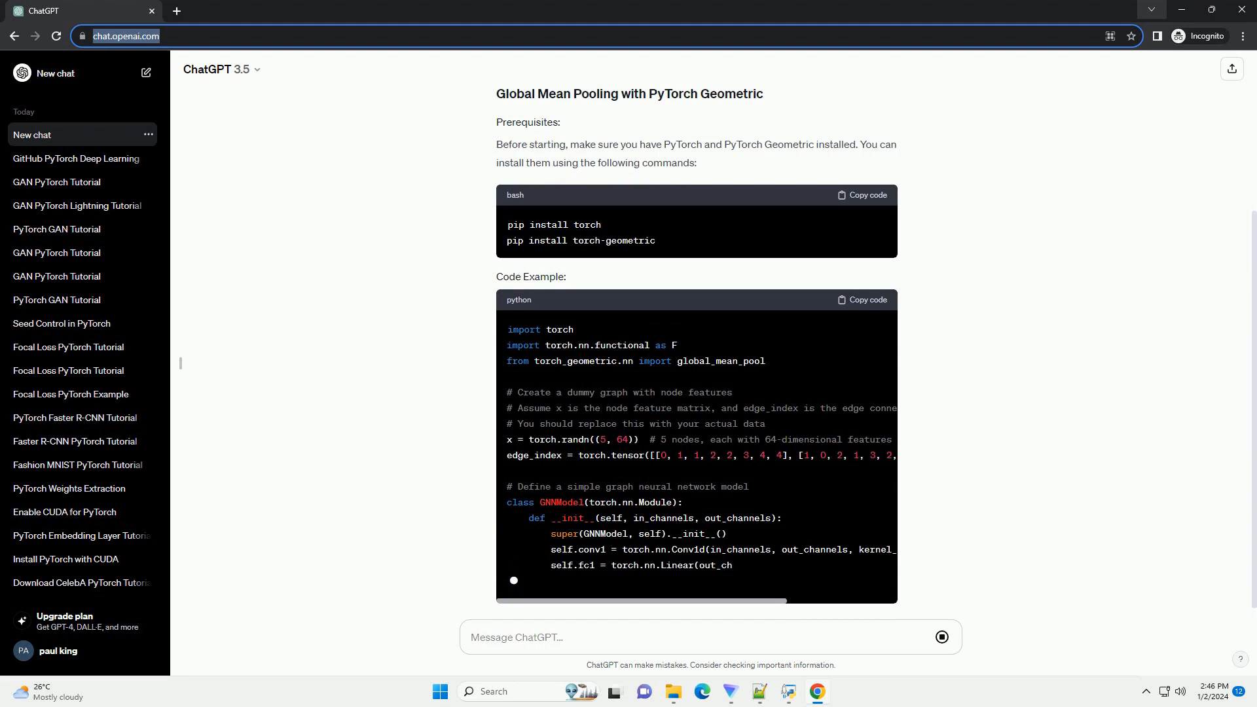
scroll("down", 3)
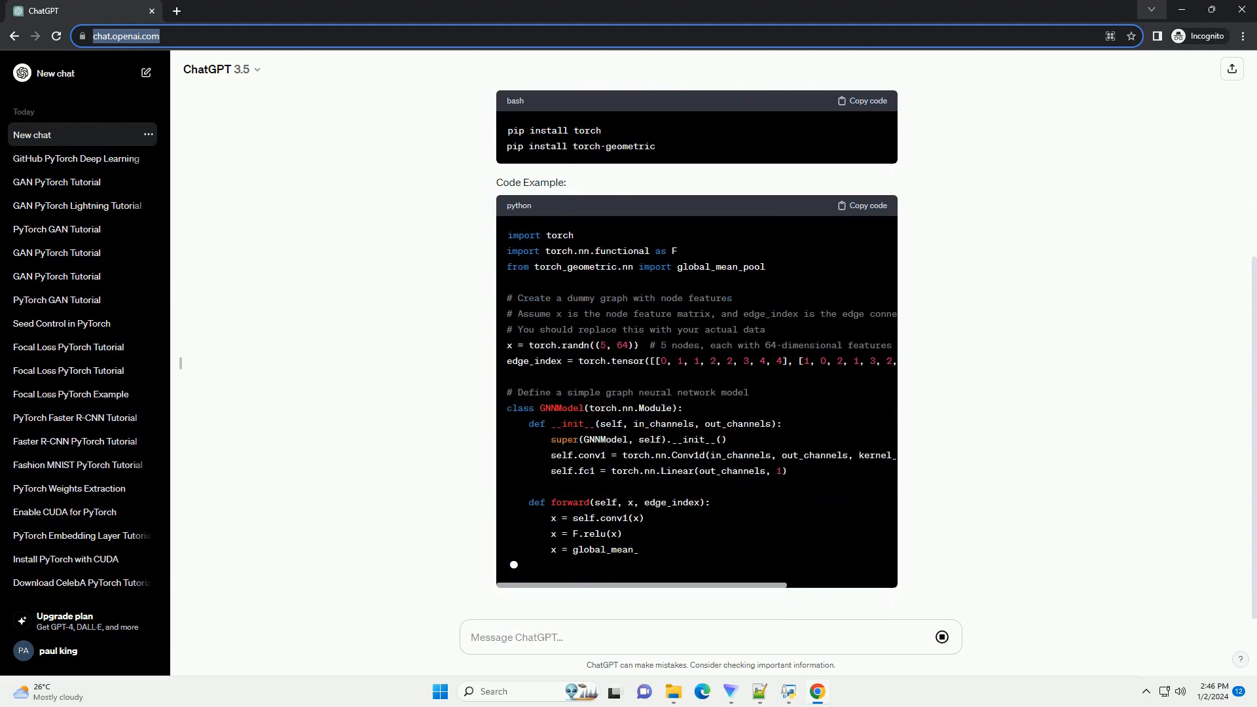
scroll("down", 3)
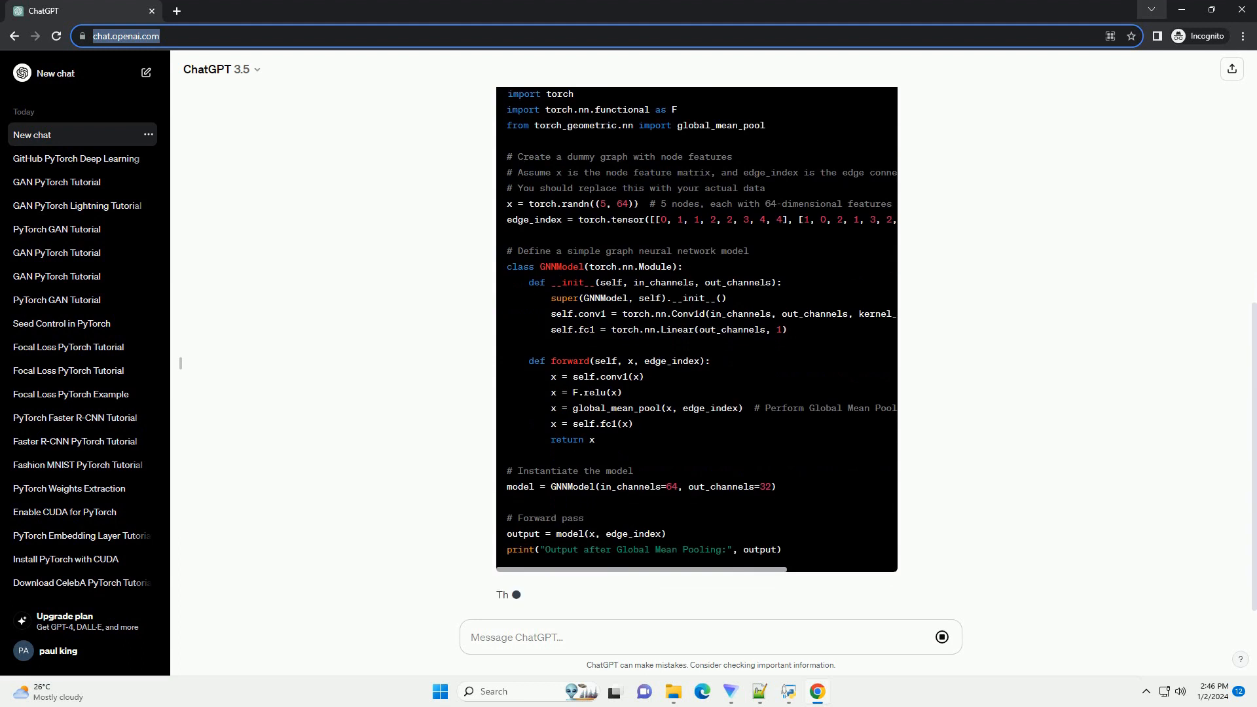
- Follow the reply's four-step explanation of the example down to its closing note
scroll("down", 3)
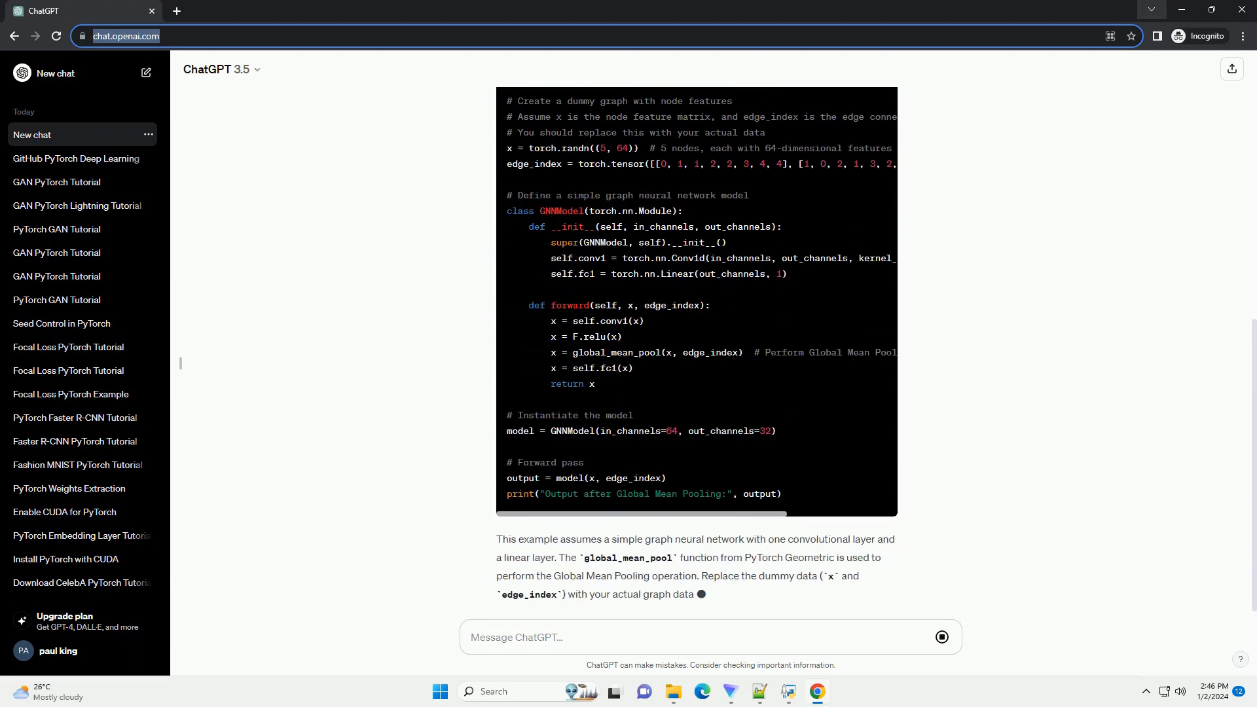
scroll("down", 3)
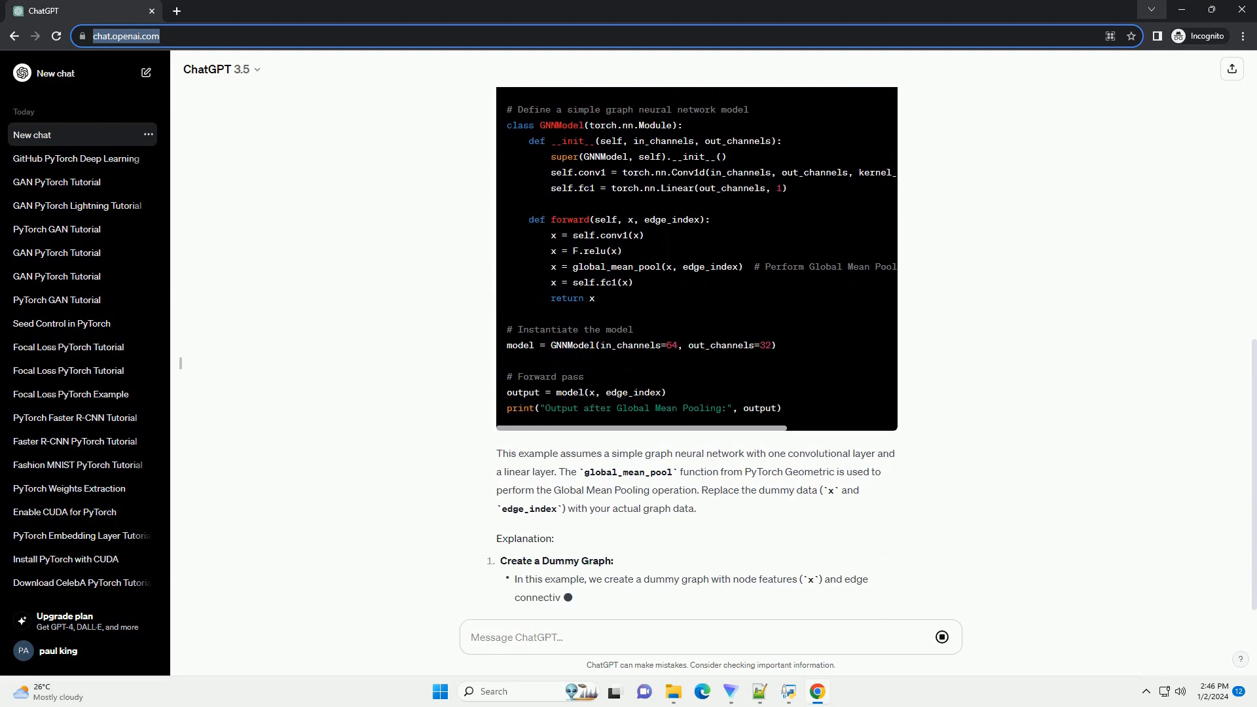
scroll("down", 3)
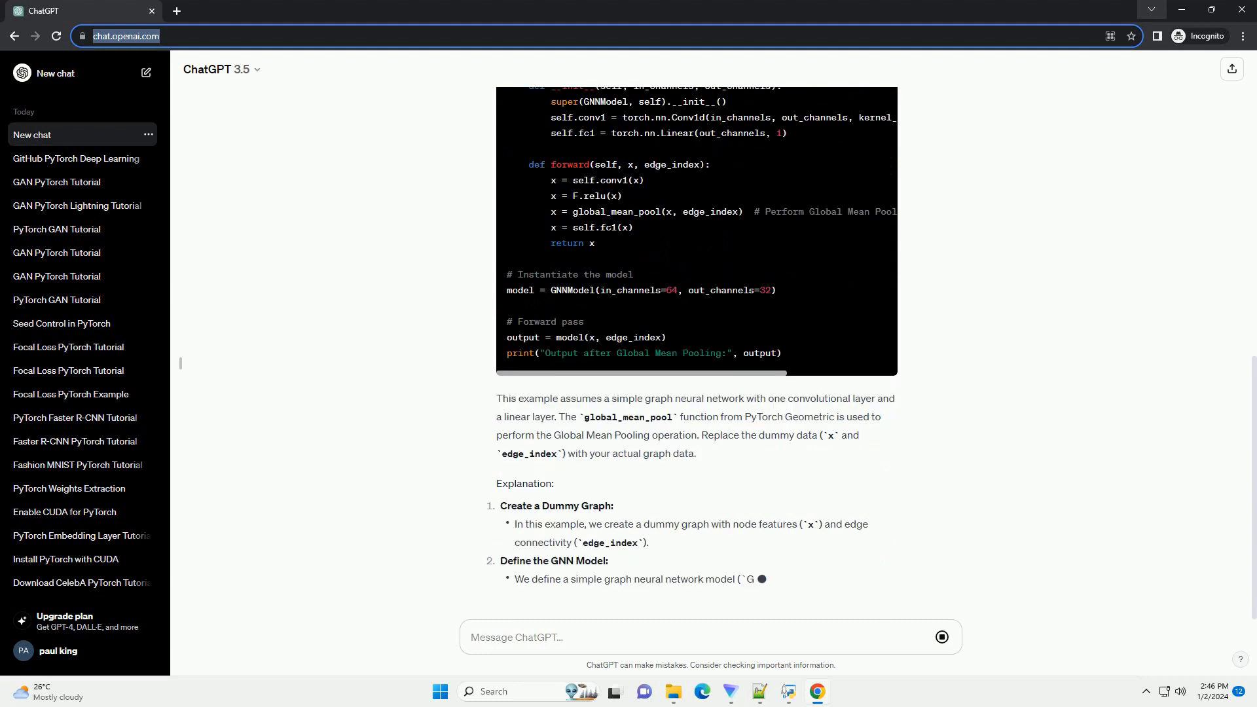
scroll("down", 3)
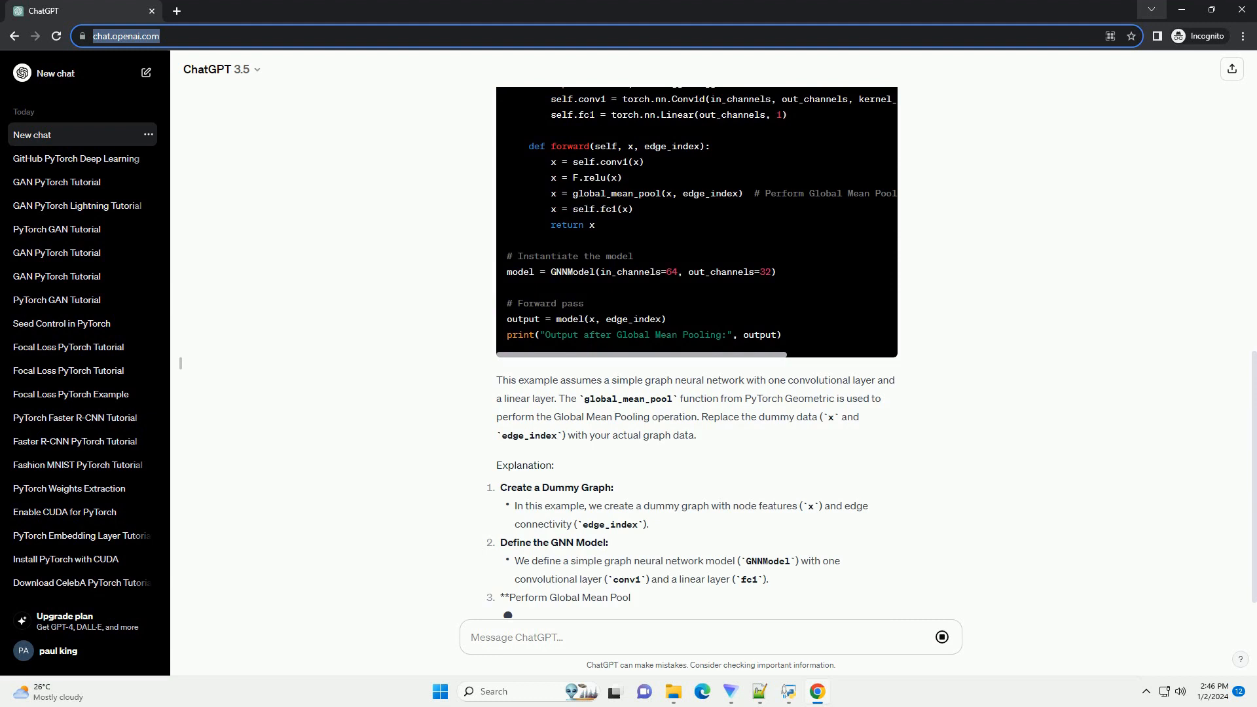
scroll("down", 3)
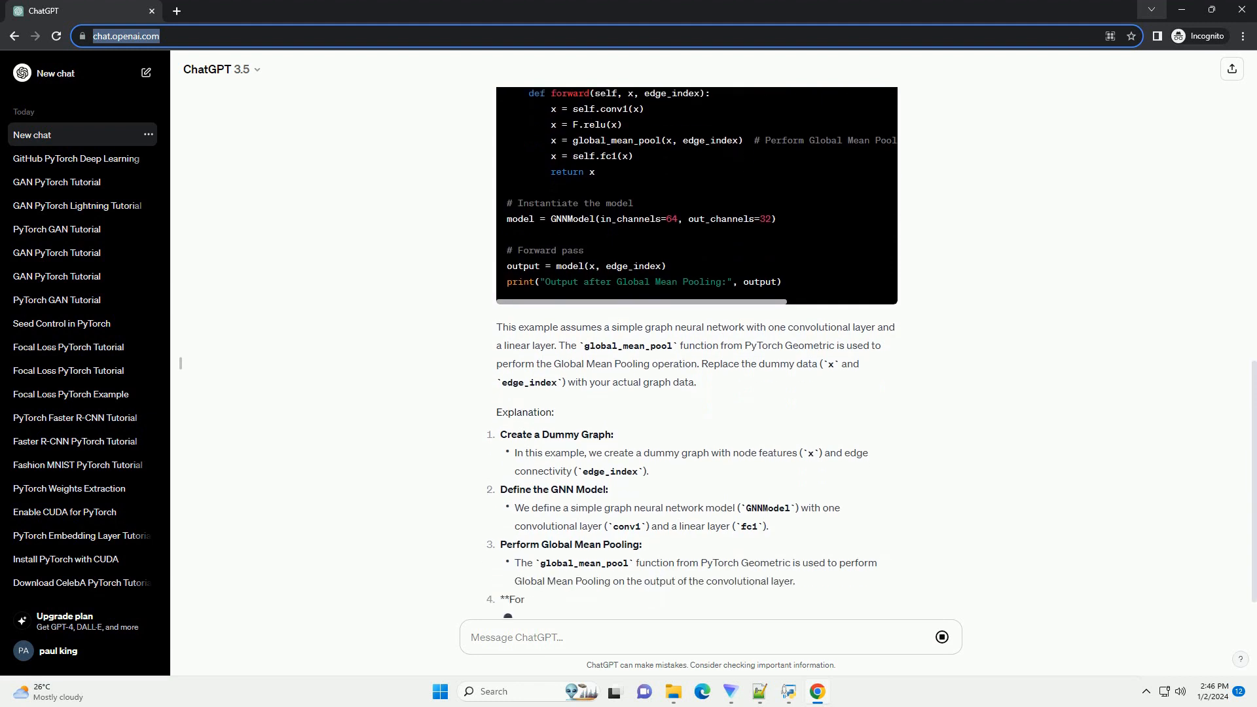
scroll("down", 3)
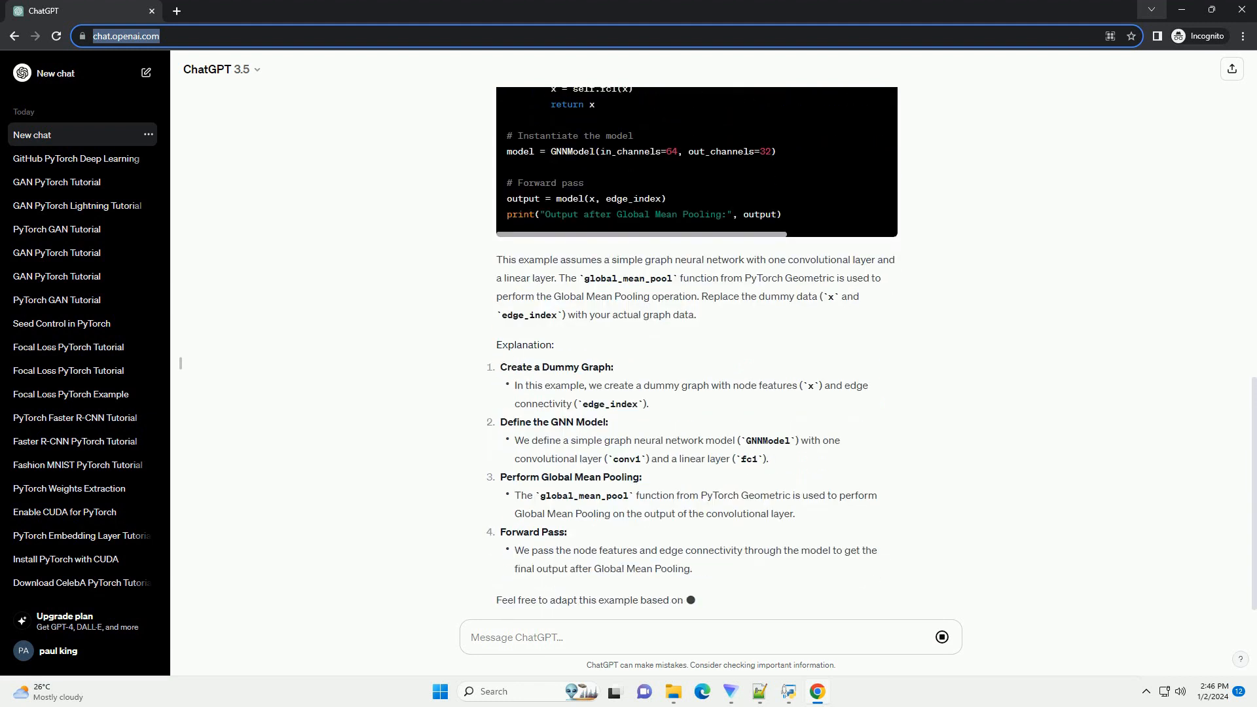
scroll("down", 3)
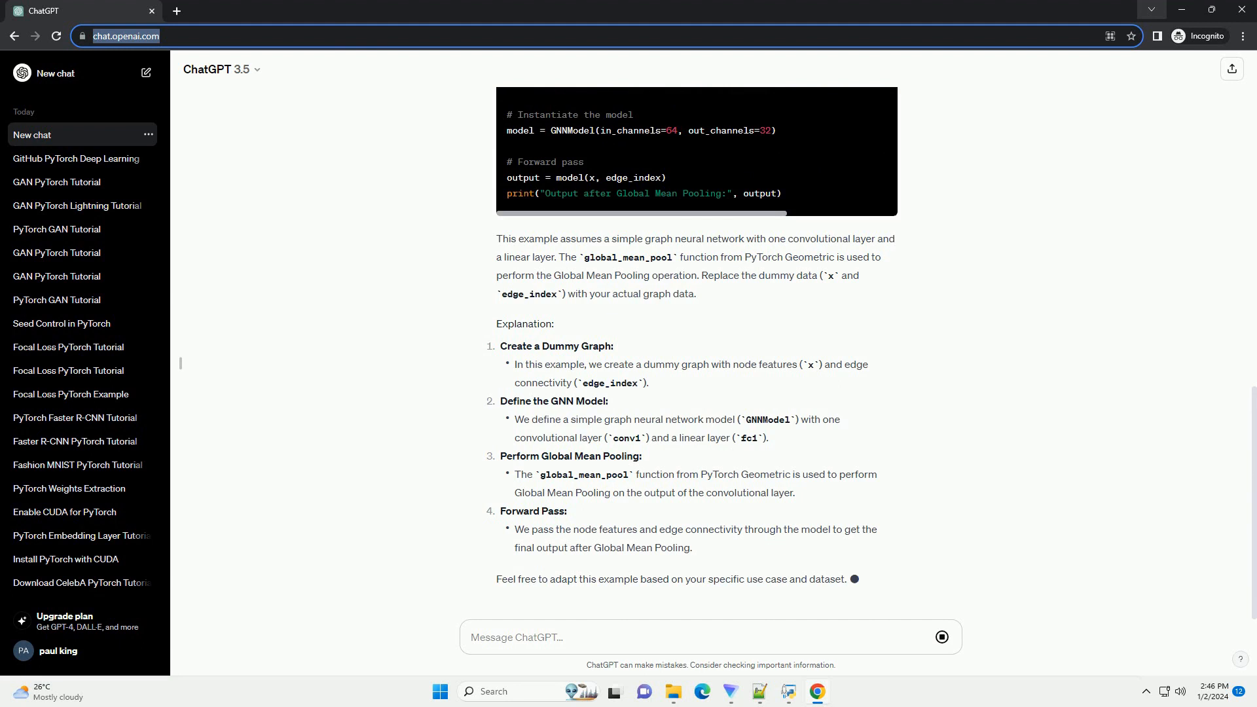